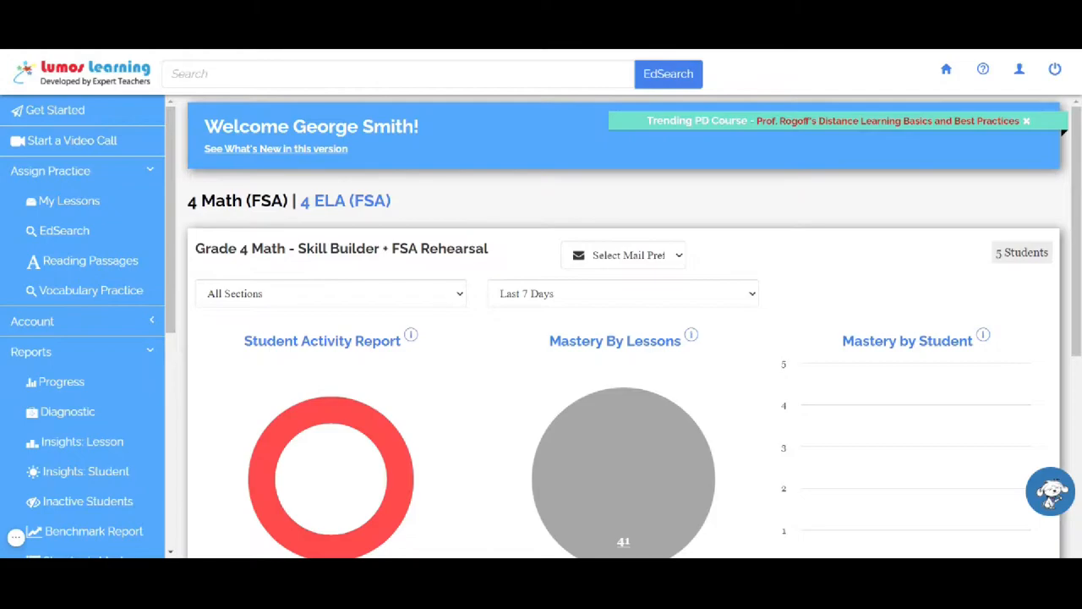
# - Show My Lessons for the Grade 4 Math Skill Builder + FSA Rehearsal course
pyautogui.click(68, 201)
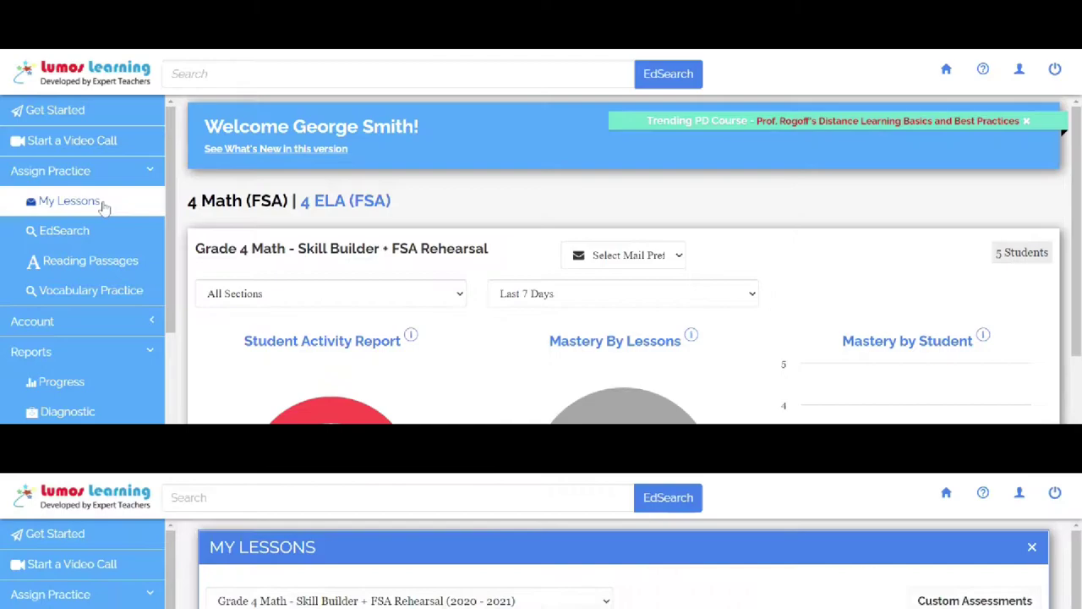
pyautogui.click(70, 201)
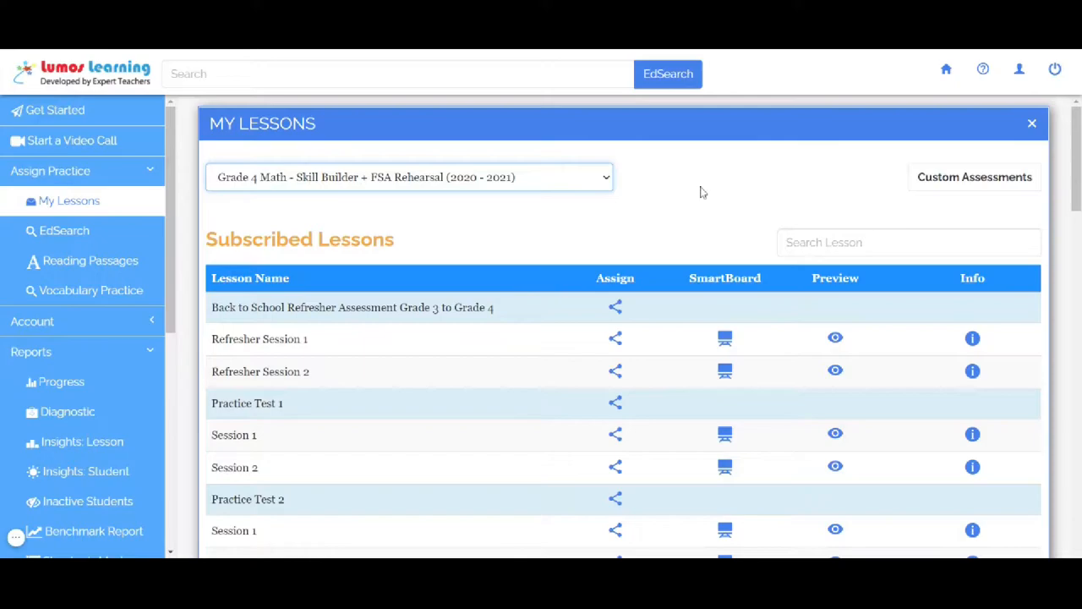
pyautogui.scroll(-3)
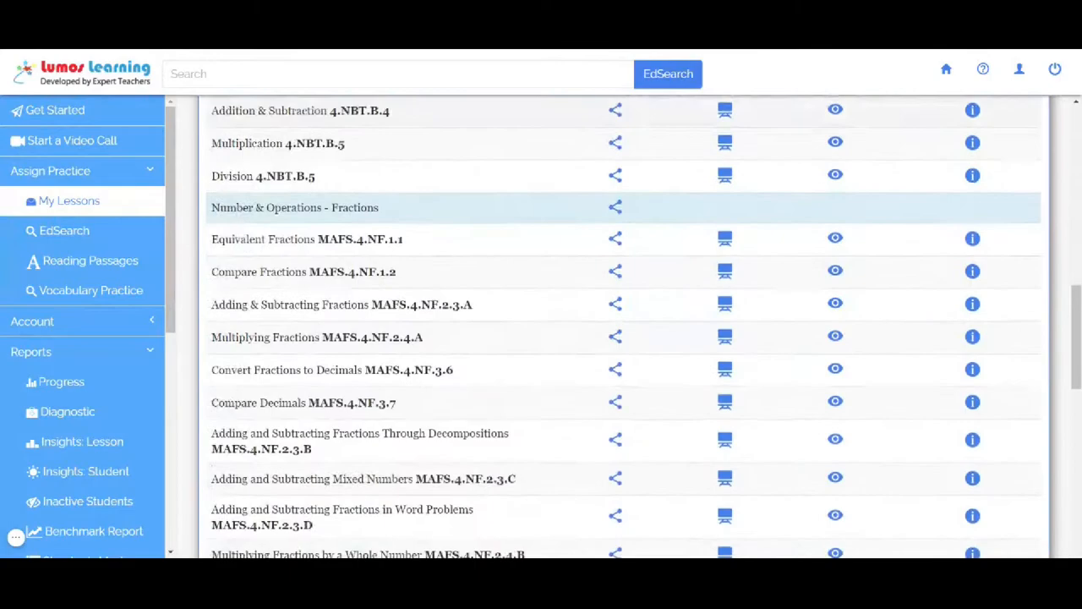
pyautogui.click(69, 201)
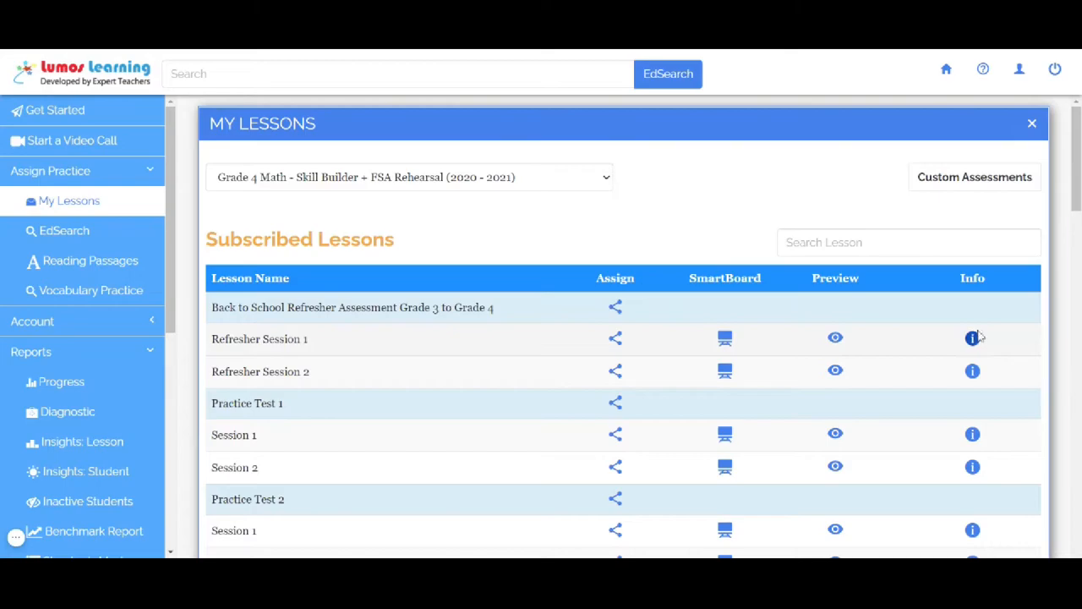
pyautogui.click(973, 338)
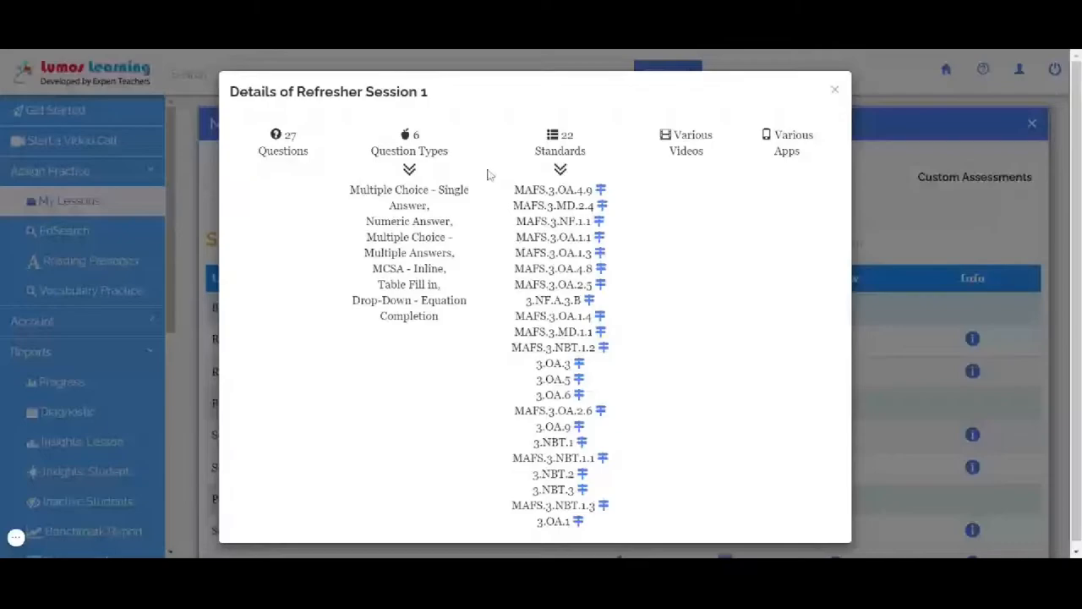
pyautogui.click(835, 89)
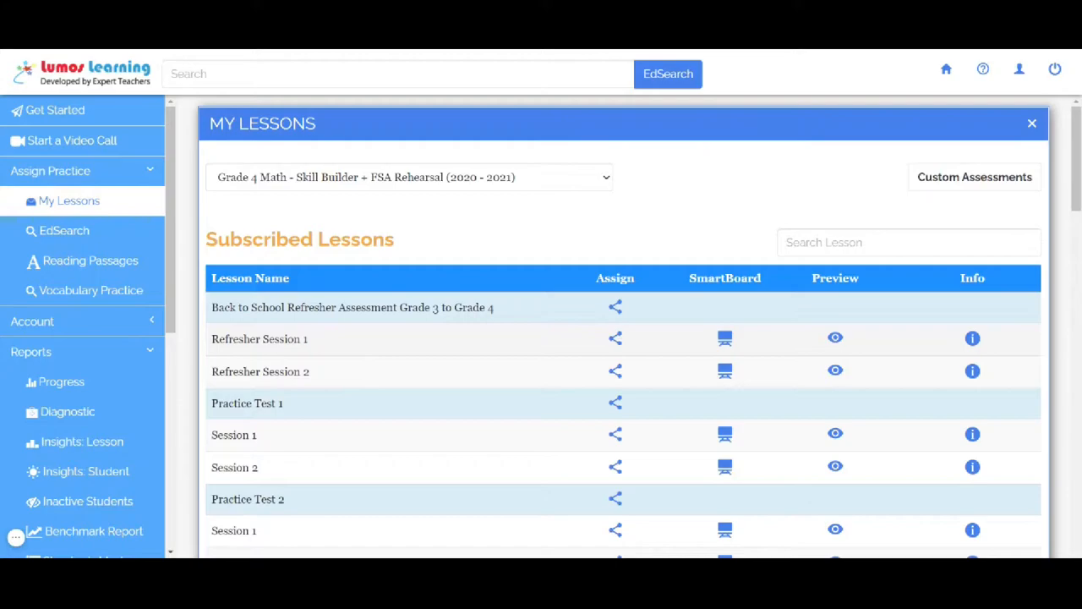
# - Begin assigning Refresher Session 1 with description 'Benchmark Test' and reveal Advanced Options
pyautogui.click(615, 339)
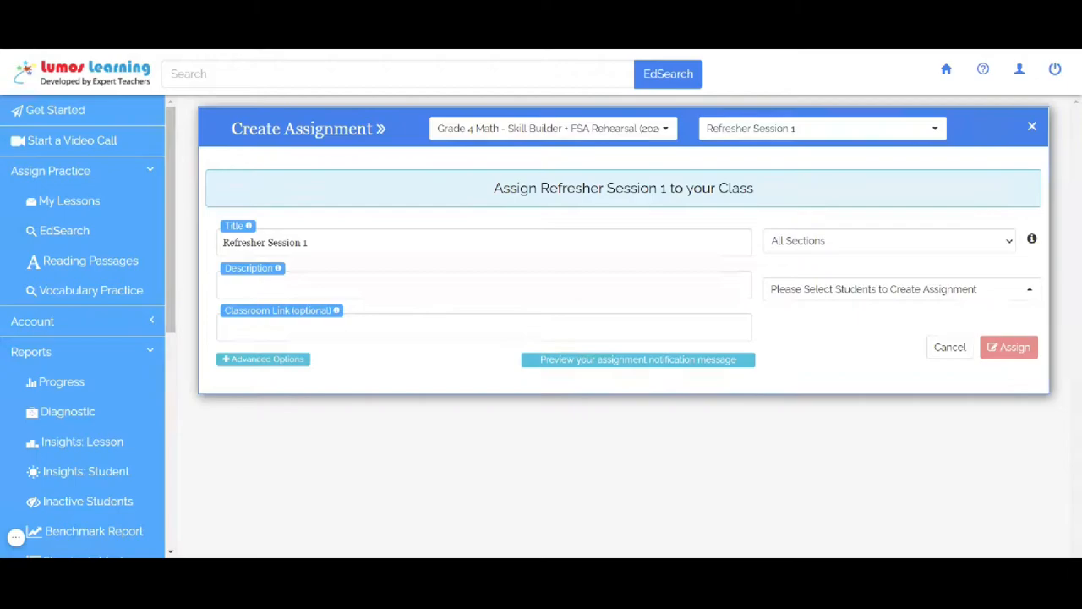
pyautogui.write('Benchmark Test')
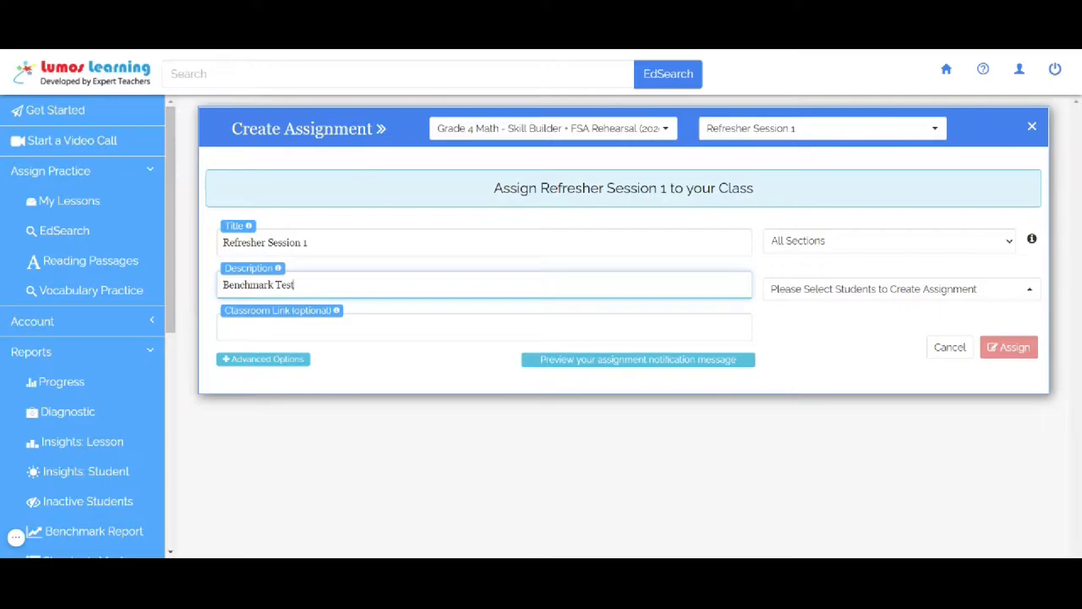
pyautogui.click(262, 359)
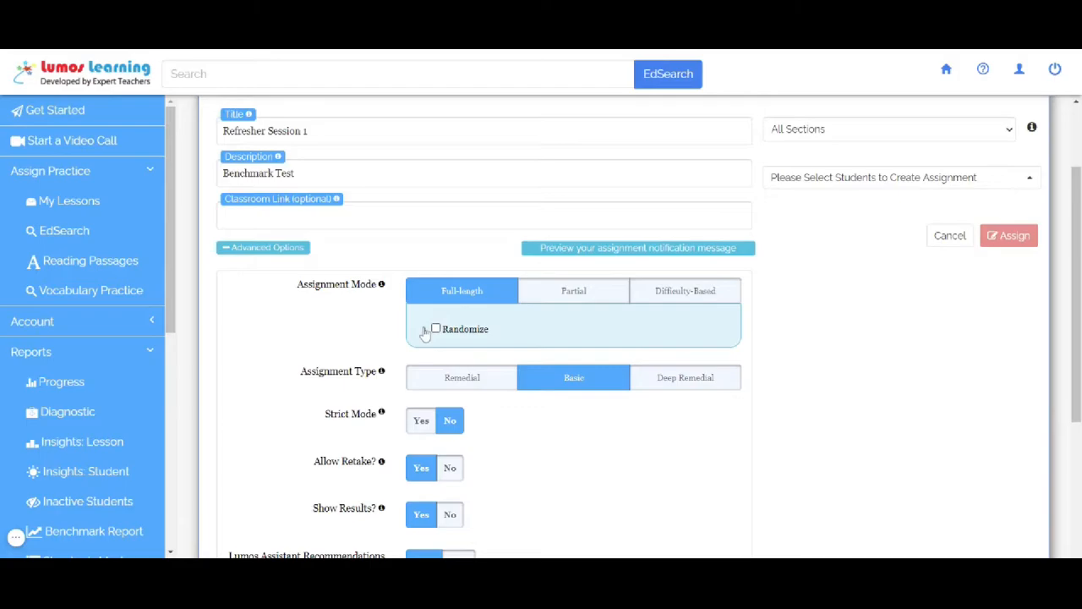
# - Try Partial and Difficulty-Based modes, settling on Full-length with Randomize checked and Basic type
pyautogui.click(435, 329)
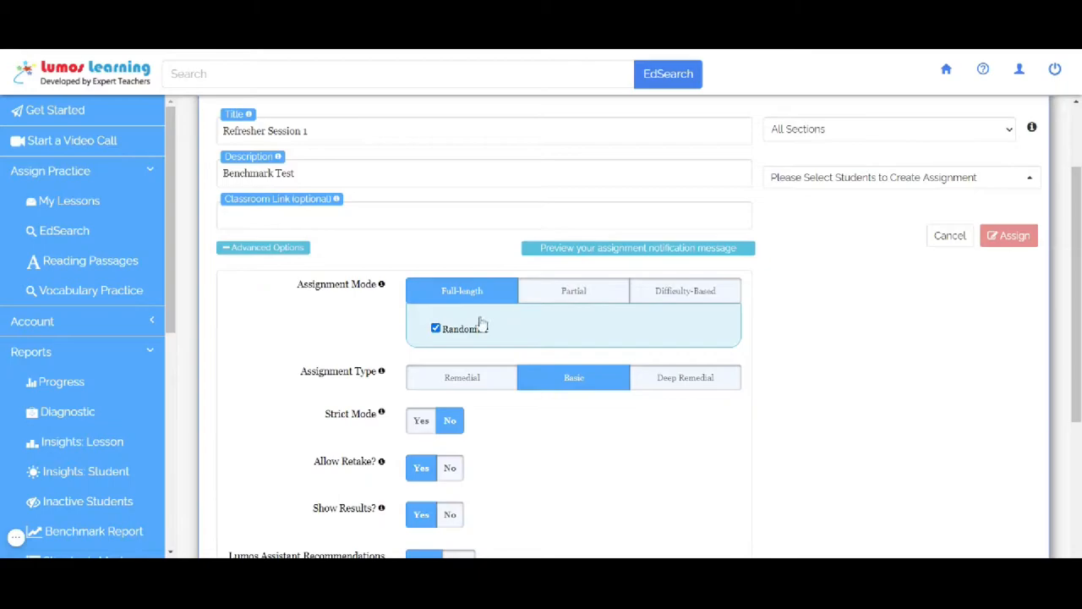
pyautogui.click(573, 290)
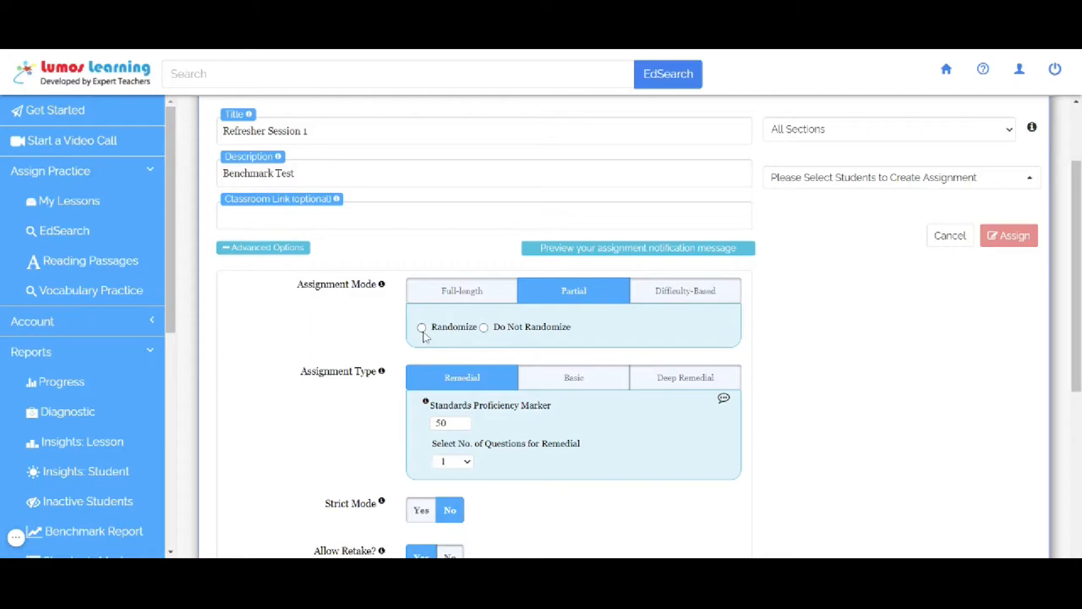
pyautogui.click(422, 327)
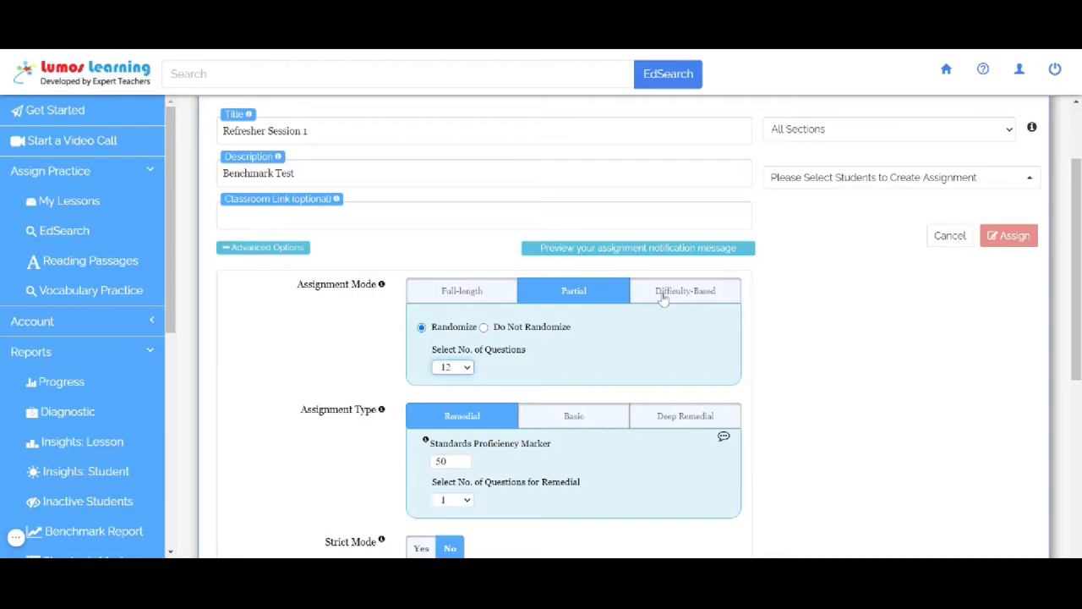
pyautogui.click(685, 290)
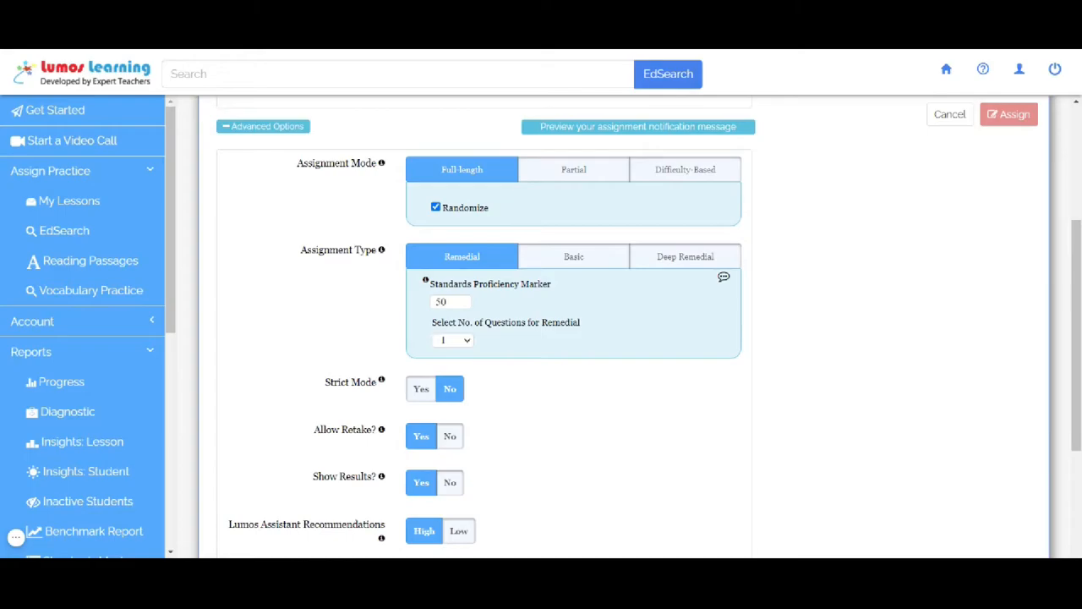
pyautogui.click(573, 256)
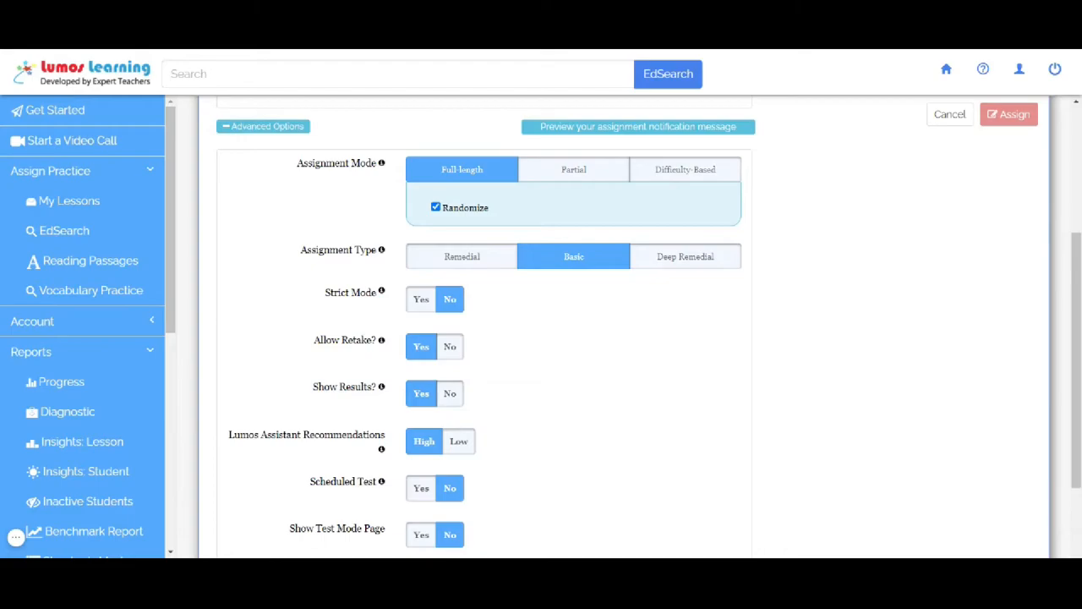
# - Choose Deep Remedial type with proficiency marker 50, one remedial question each, one-level depth
pyautogui.click(685, 256)
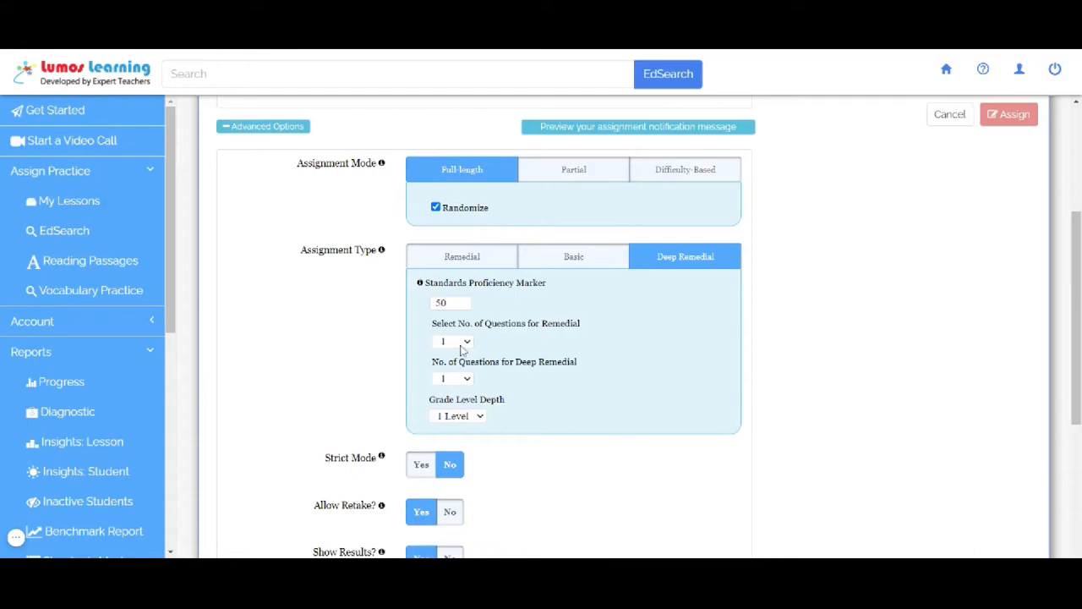
pyautogui.scroll(-3)
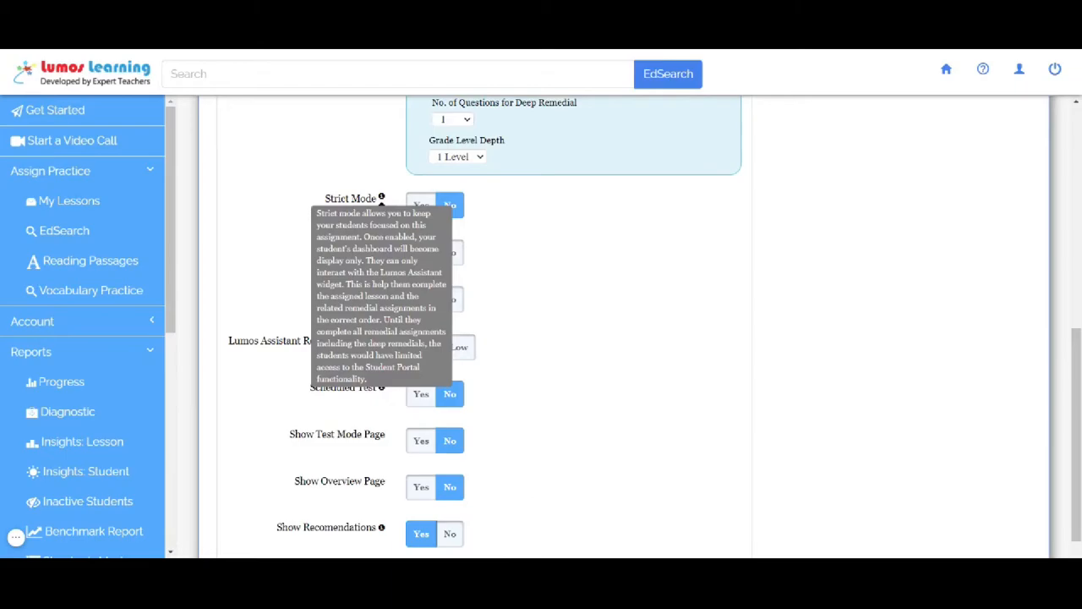
pyautogui.moveTo(471, 264)
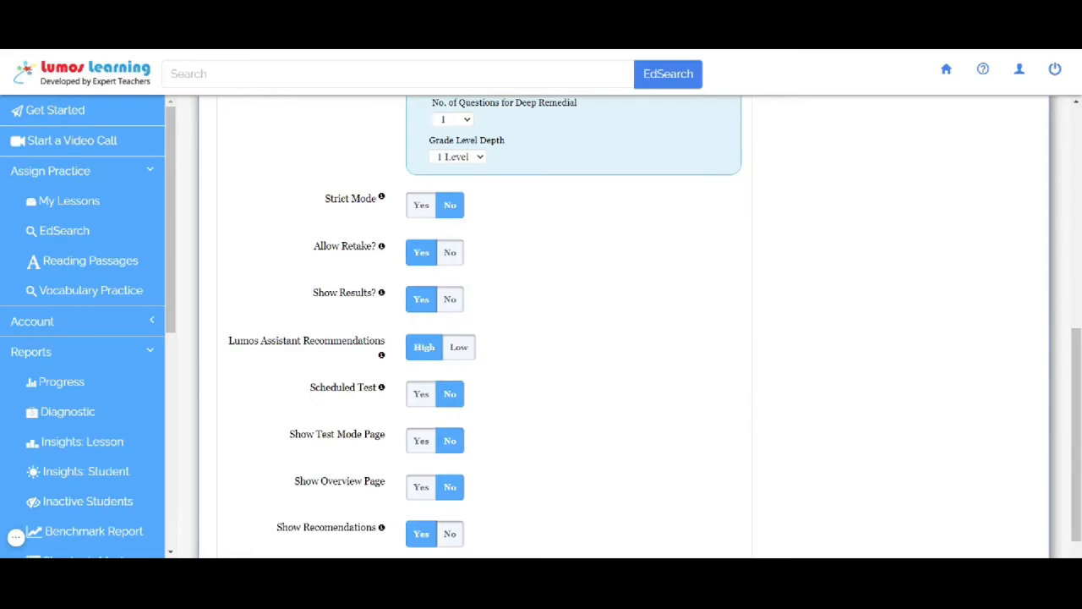
pyautogui.scroll(-3)
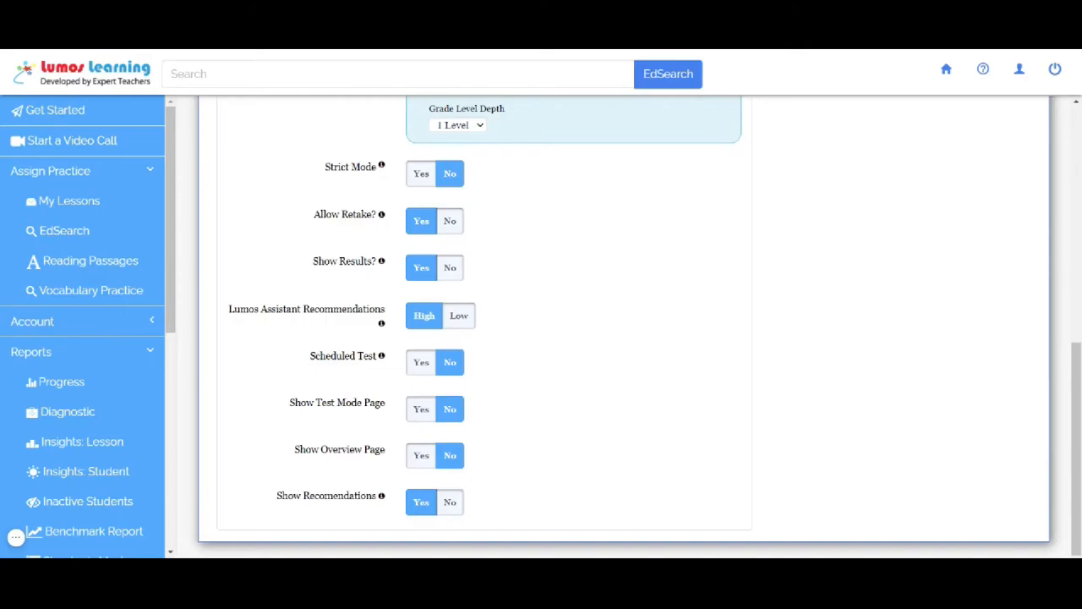
pyautogui.moveTo(381, 324)
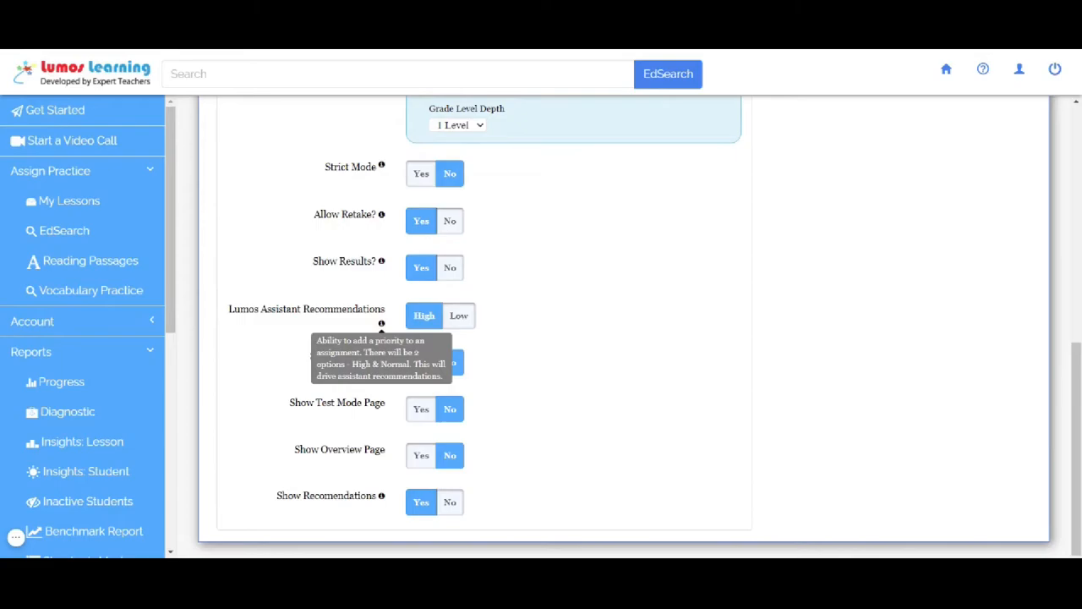
pyautogui.moveTo(518, 354)
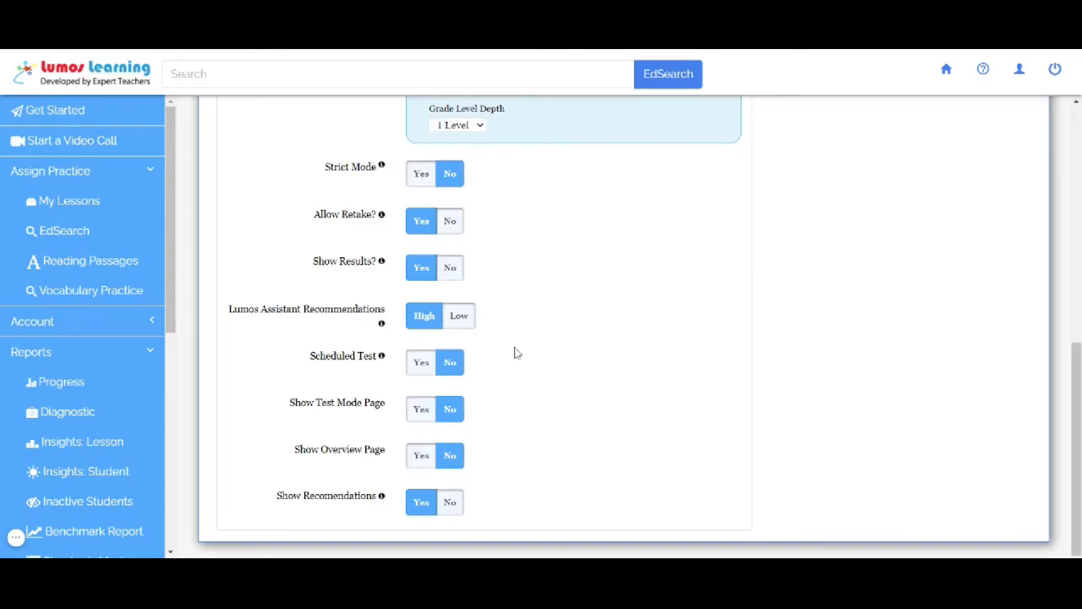
pyautogui.moveTo(382, 355)
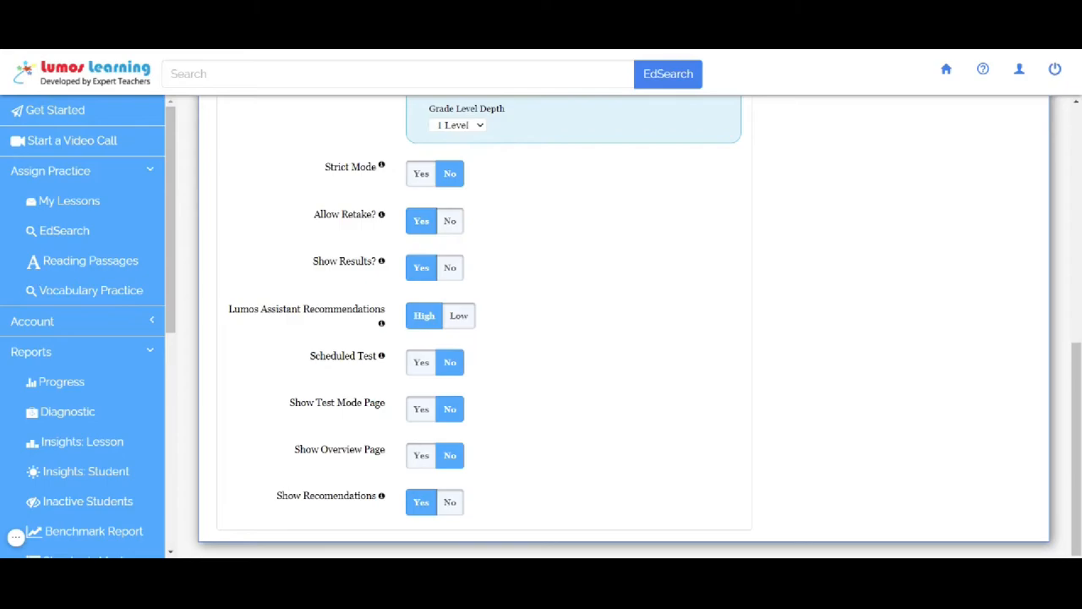
pyautogui.moveTo(397, 460)
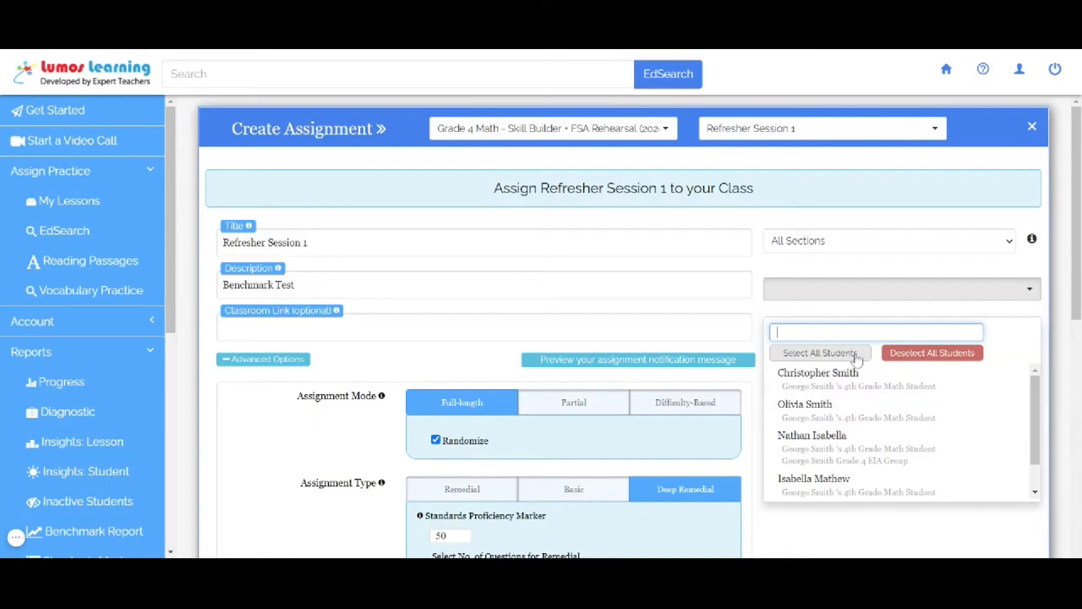
# - Select all five students as recipients of the Refresher Session 1 assignment
pyautogui.click(818, 353)
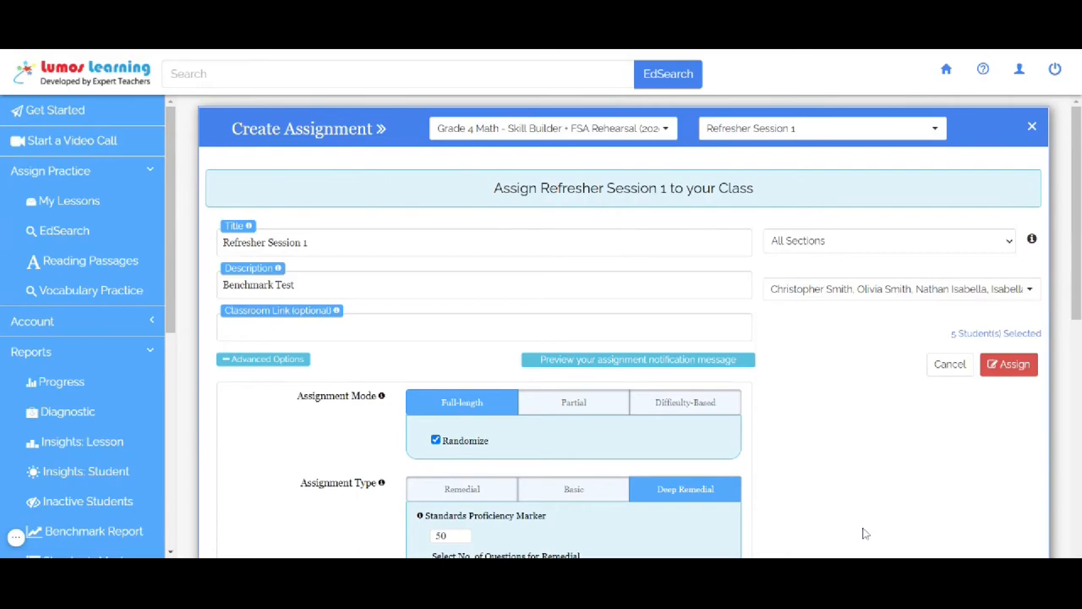